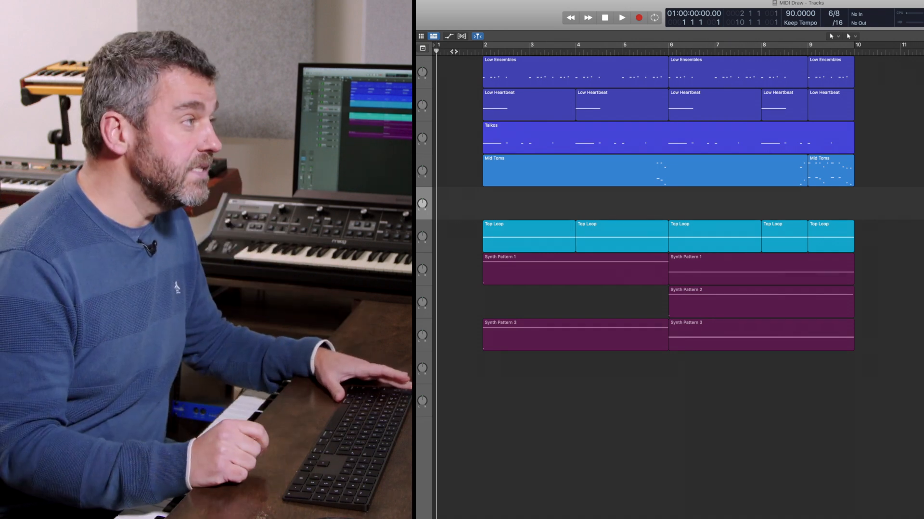
Record a short MIDI pattern onto track 5 within the bar 2–4 cycle.
click(621, 18)
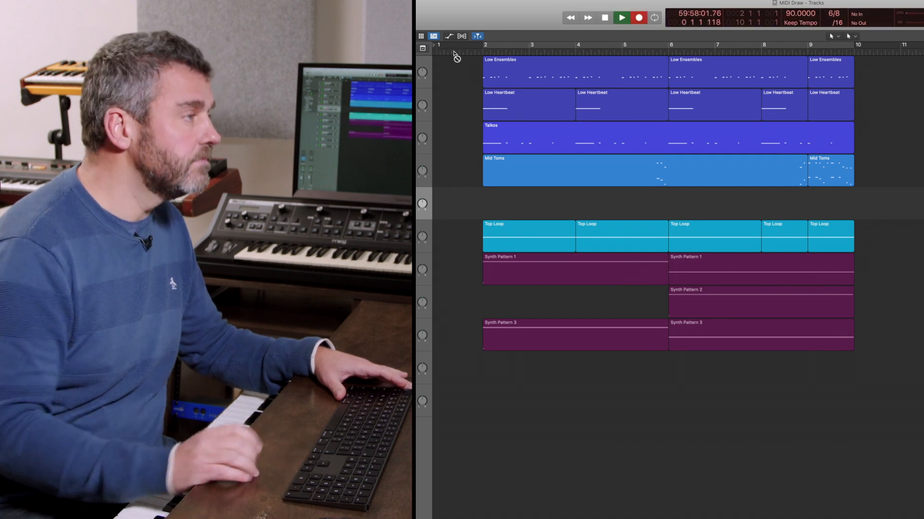
click(620, 17)
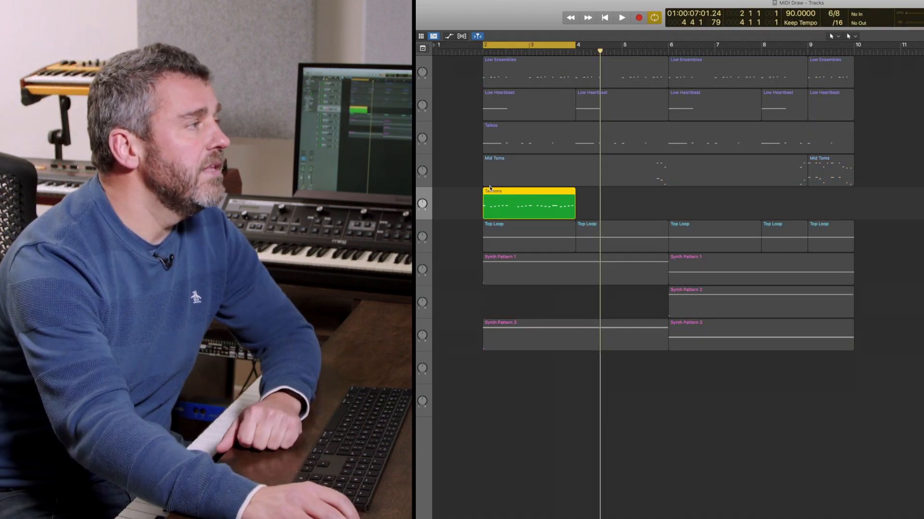
Open the green pattern region spanning bars 2–4 in the Piano Roll.
double_click(528, 203)
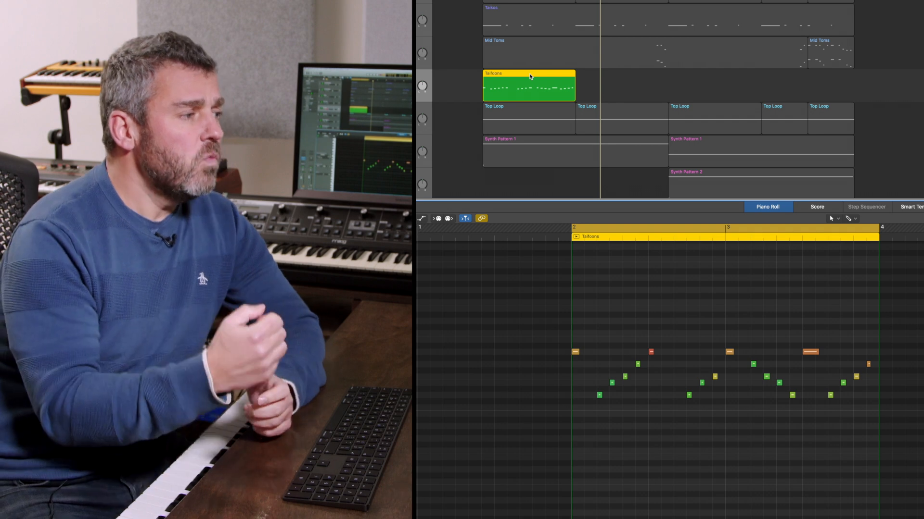
mouse_move(492, 119)
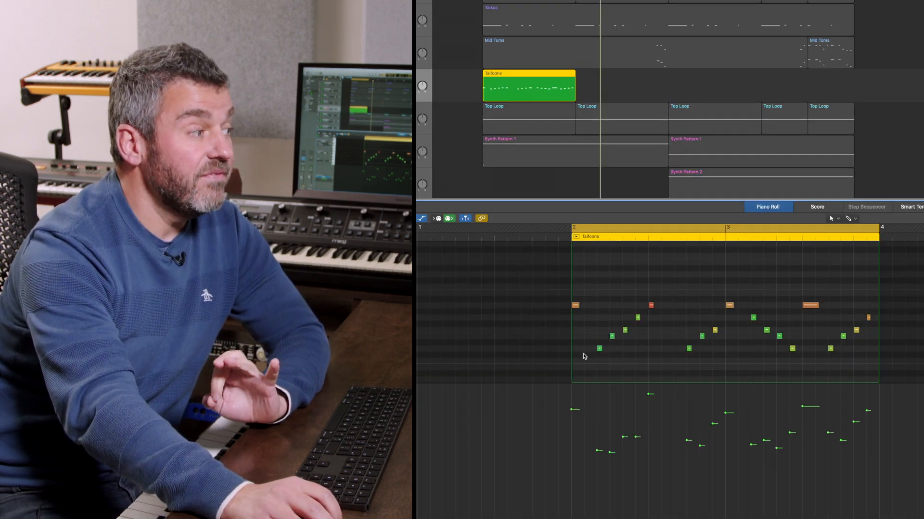
mouse_move(584, 376)
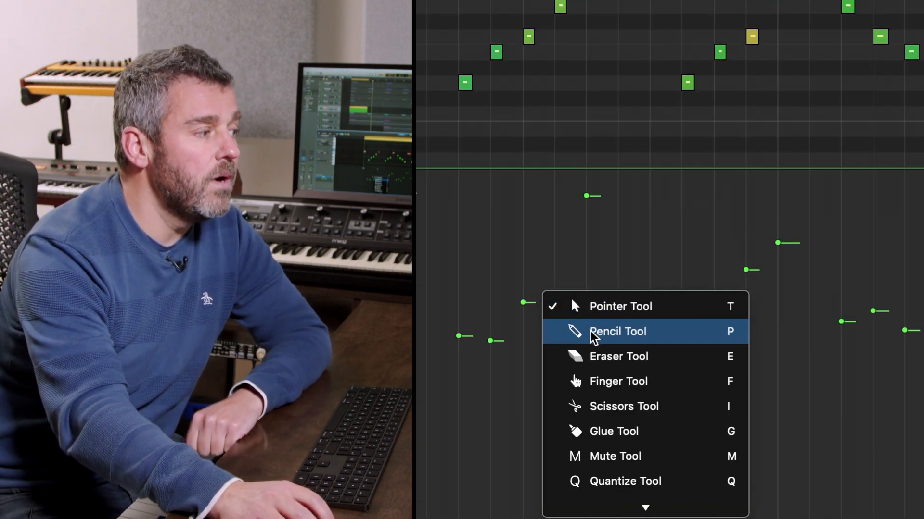
click(617, 331)
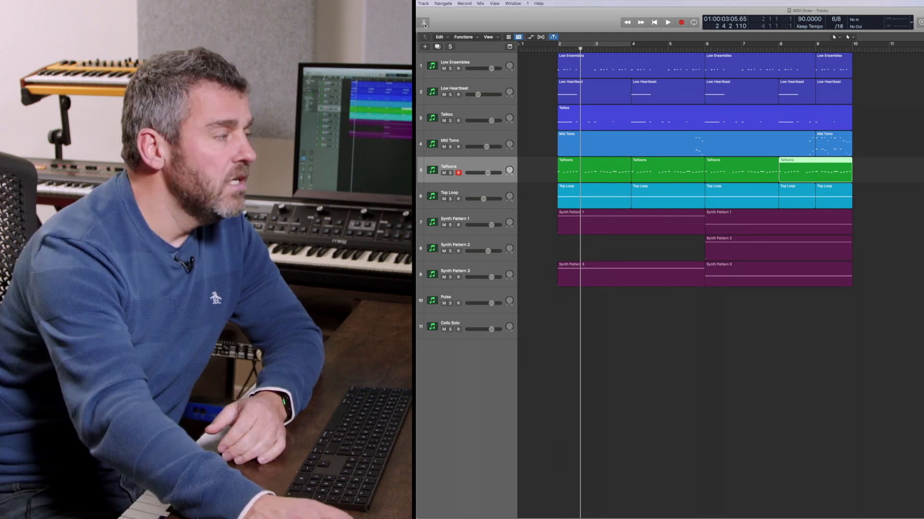
Select the Cello Solo track and start recording on it.
click(450, 323)
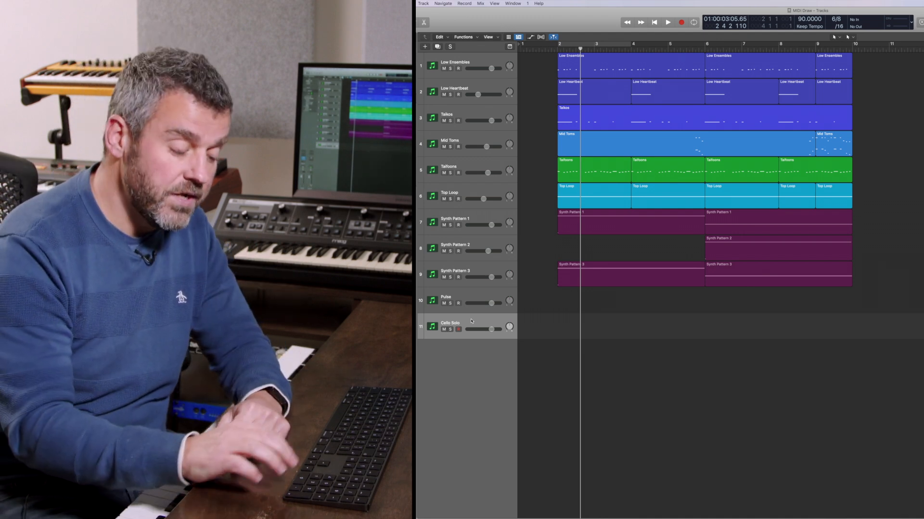
click(682, 21)
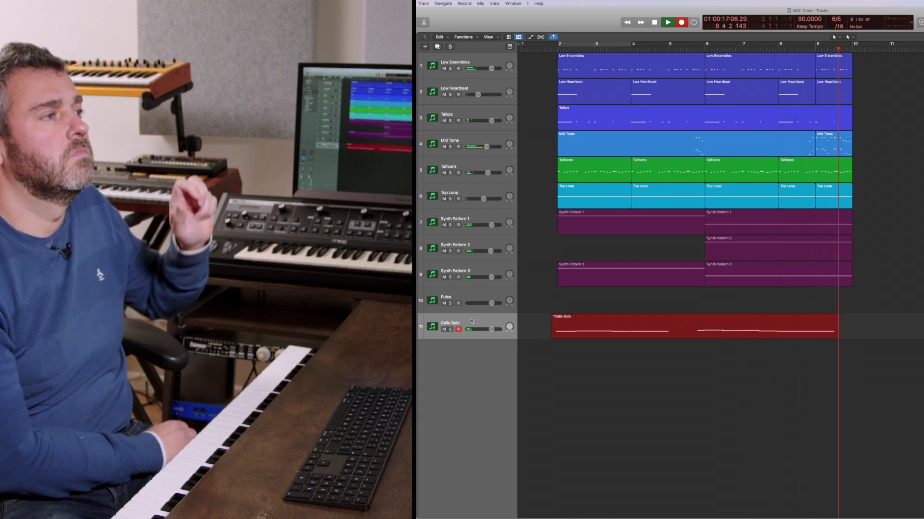
Stop the cello take, leaving a green region across bars 2 to 10.
click(654, 22)
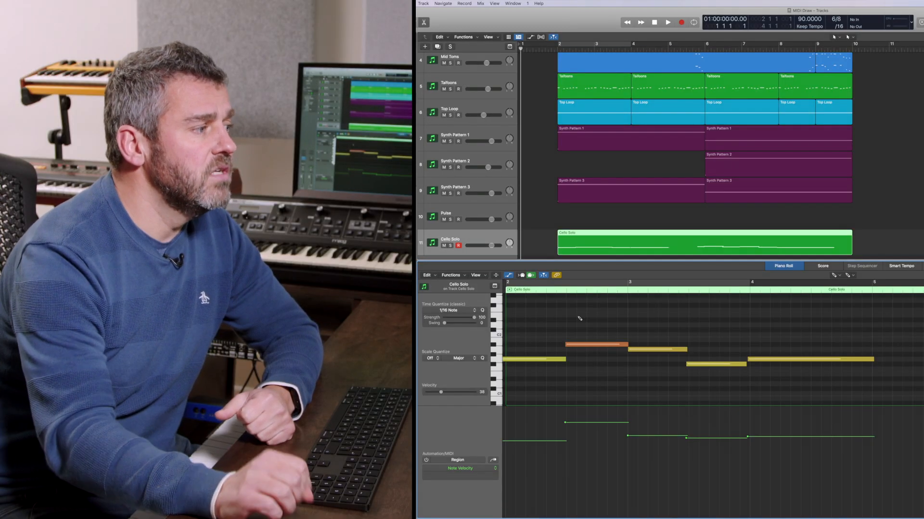
scroll(right, 3)
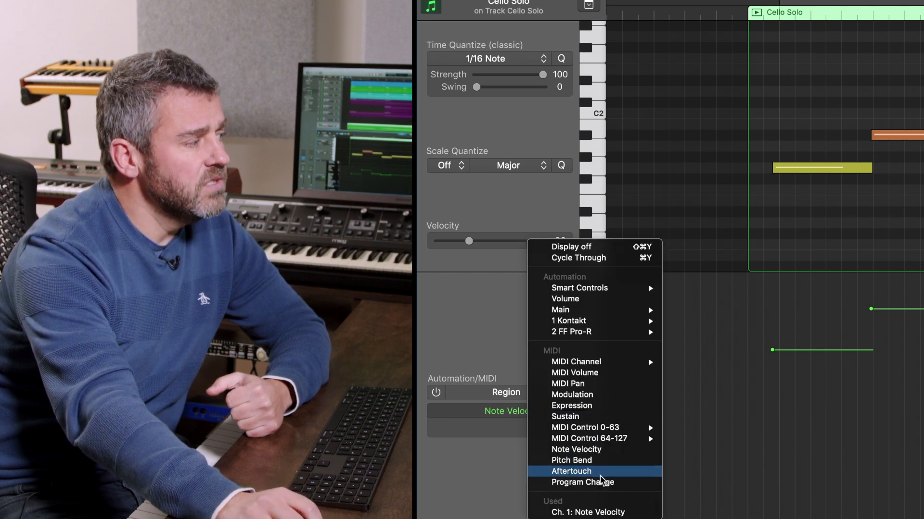
mouse_move(601, 394)
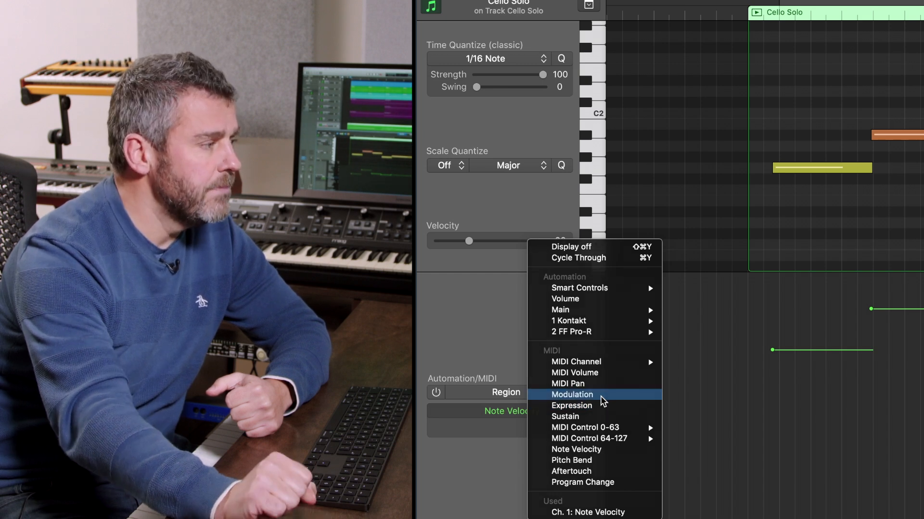
Switch the cello controller lane to MIDI Modulation, showing a line at 78.
click(571, 394)
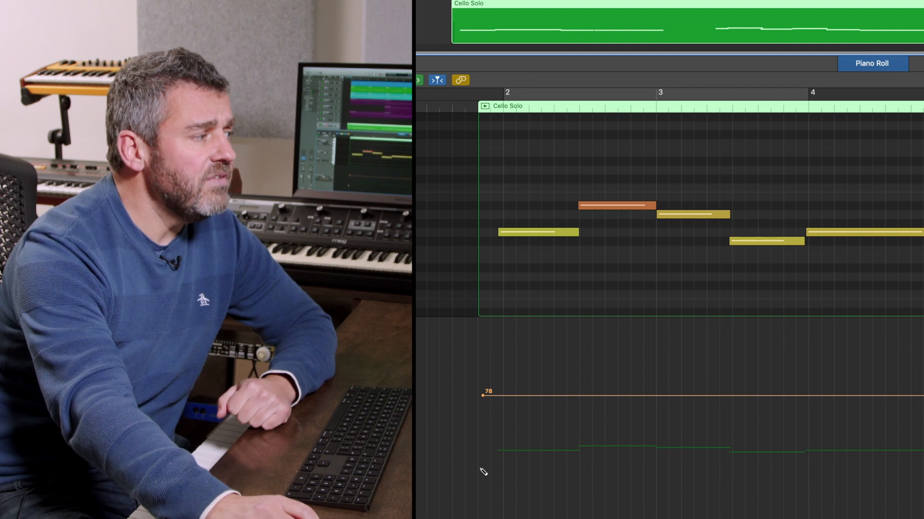
mouse_move(502, 452)
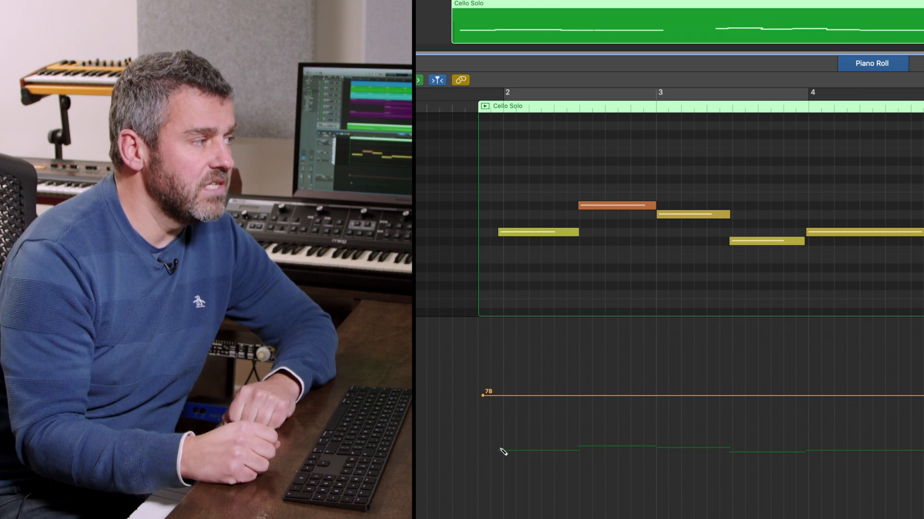
mouse_move(553, 497)
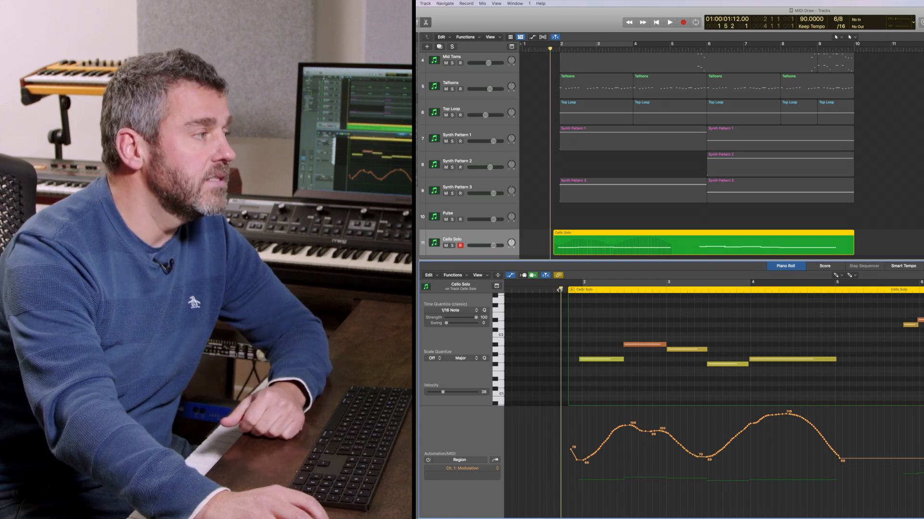
click(669, 22)
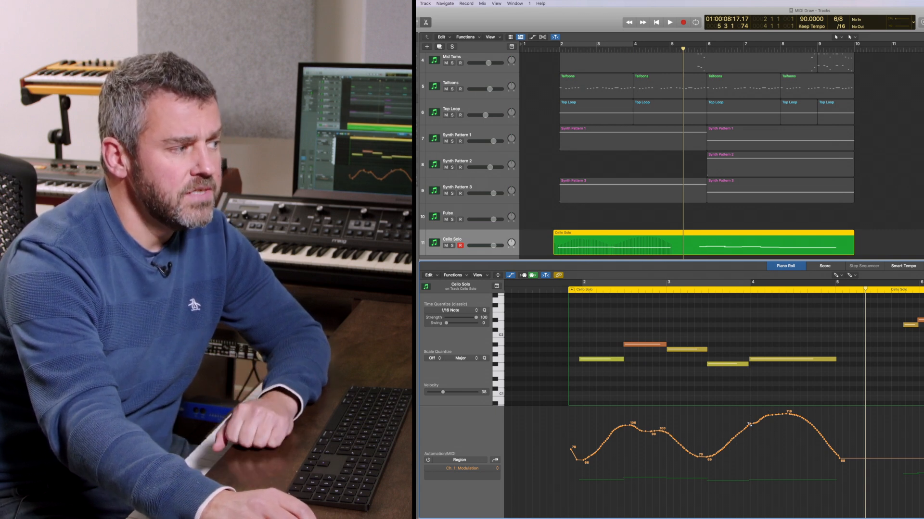
mouse_move(761, 384)
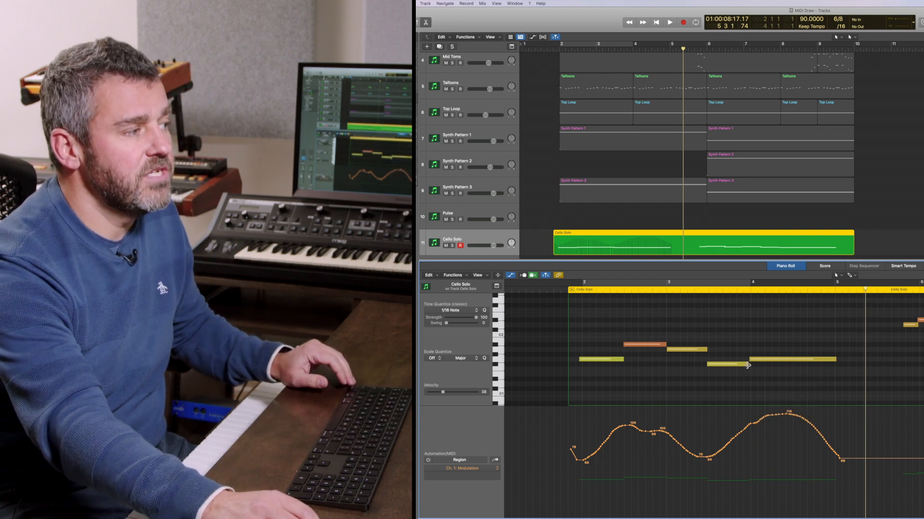
Select a cello note and redraw the modulation tail to dip after the second peak.
click(727, 364)
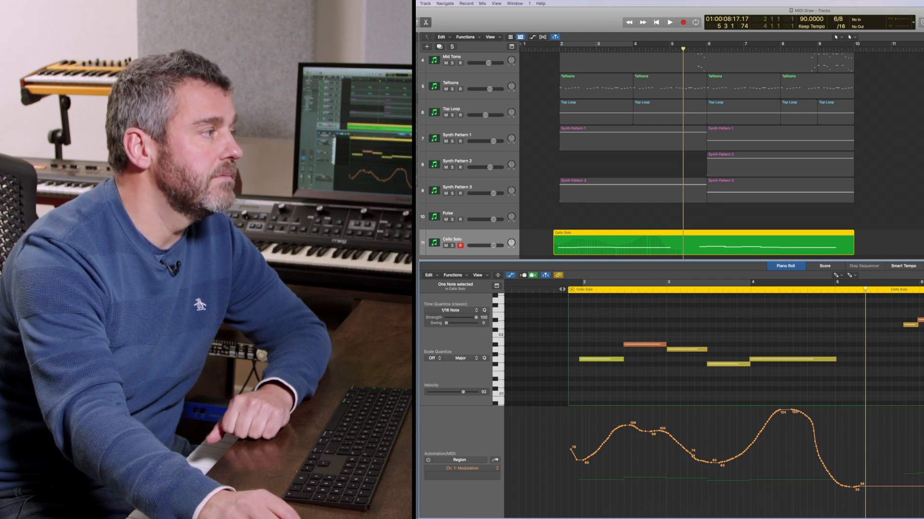
click(669, 23)
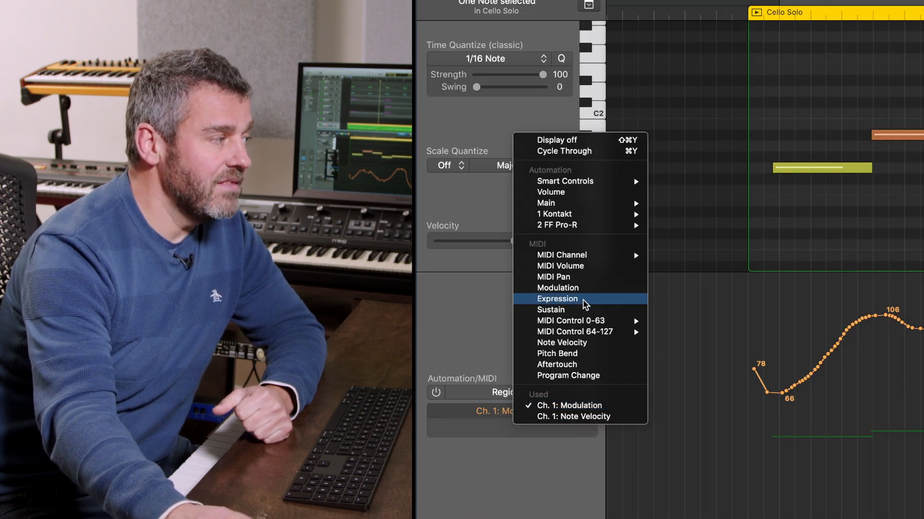
Set the controller lane to MIDI Expression, a flat line from bar 2.
click(556, 299)
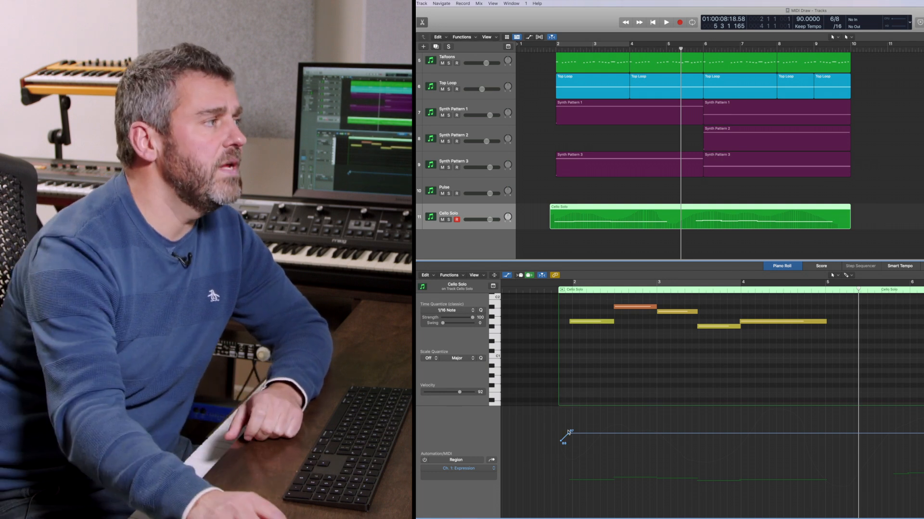
Add Expression points ramping from about 92 to 107, then 103 to 116.
click(665, 21)
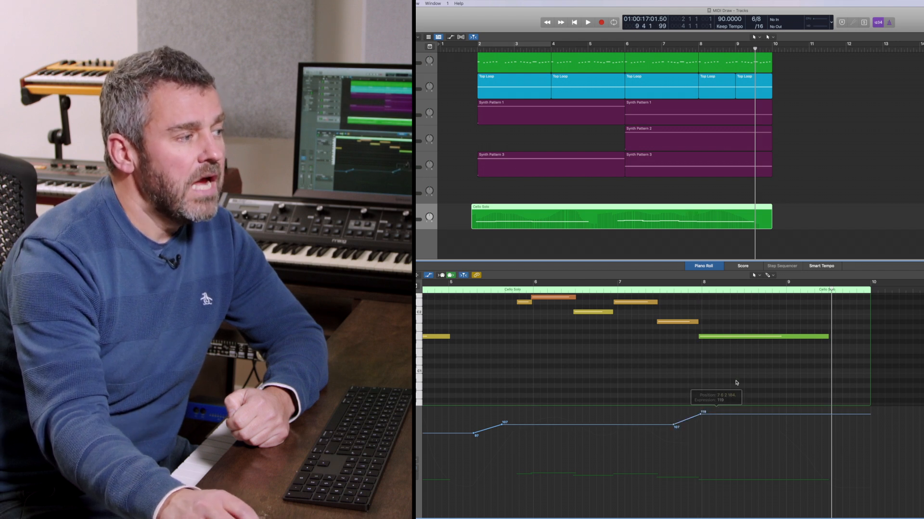
Add a raised Expression plateau near 108 between bars 3 and 4, then play back.
scroll(left, 3)
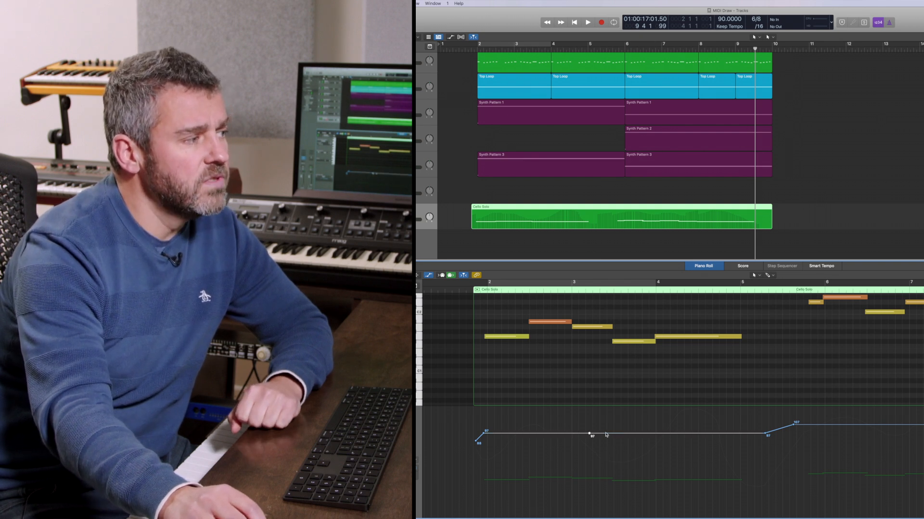
click(658, 433)
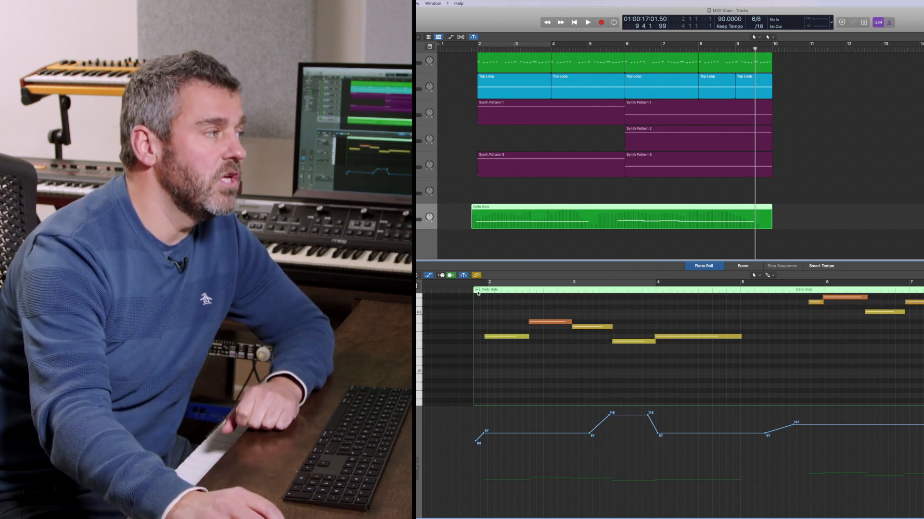
click(587, 21)
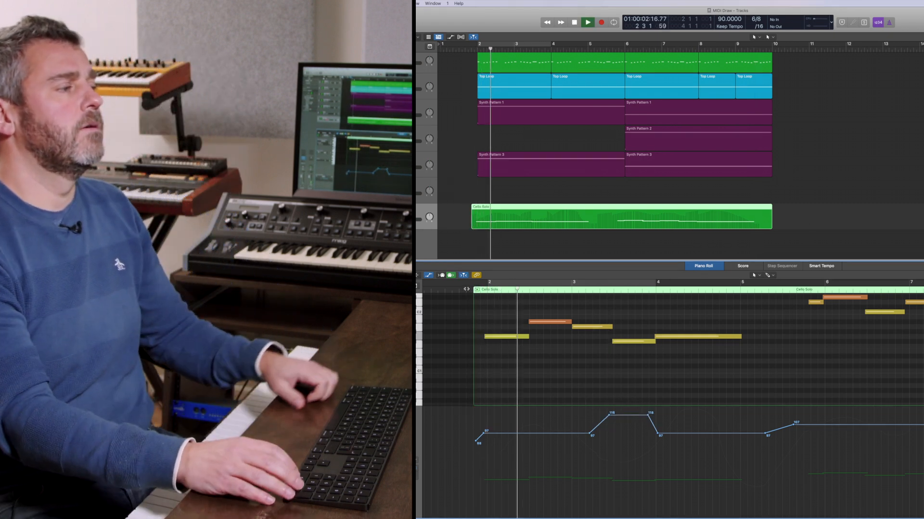